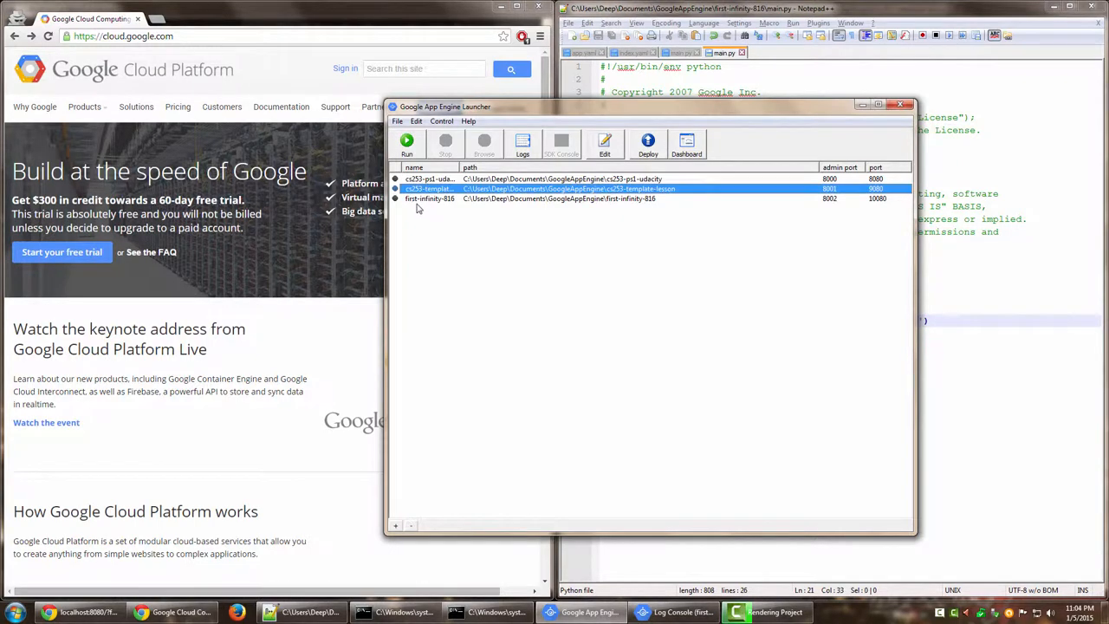
# Step: Select the first-infinity-816 app in the App Engine Launcher project list
pyautogui.click(430, 198)
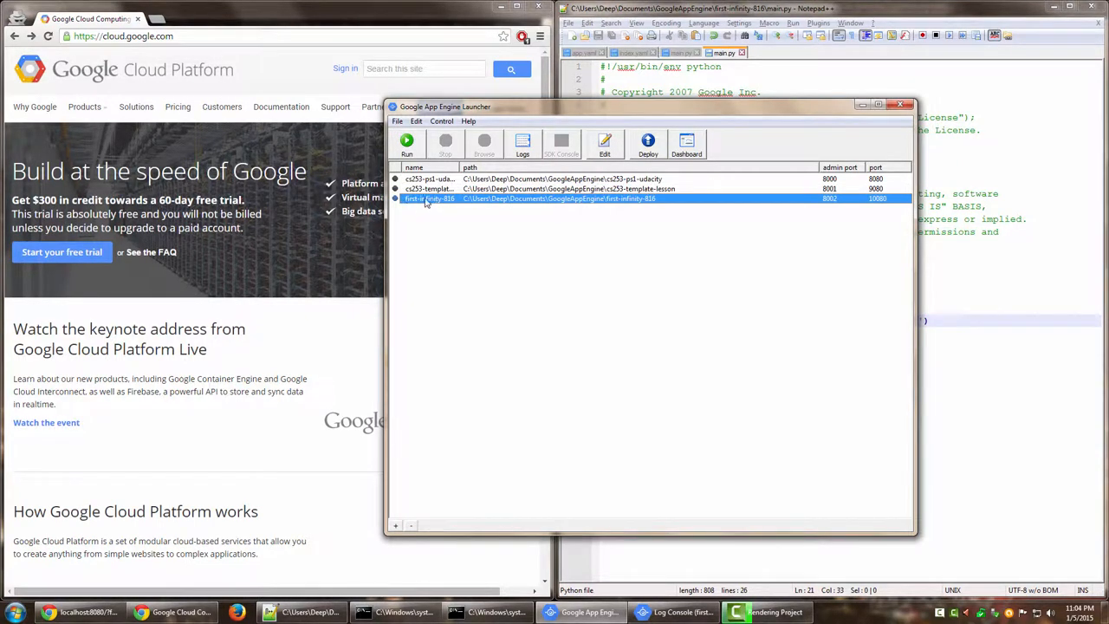
pyautogui.moveTo(437, 204)
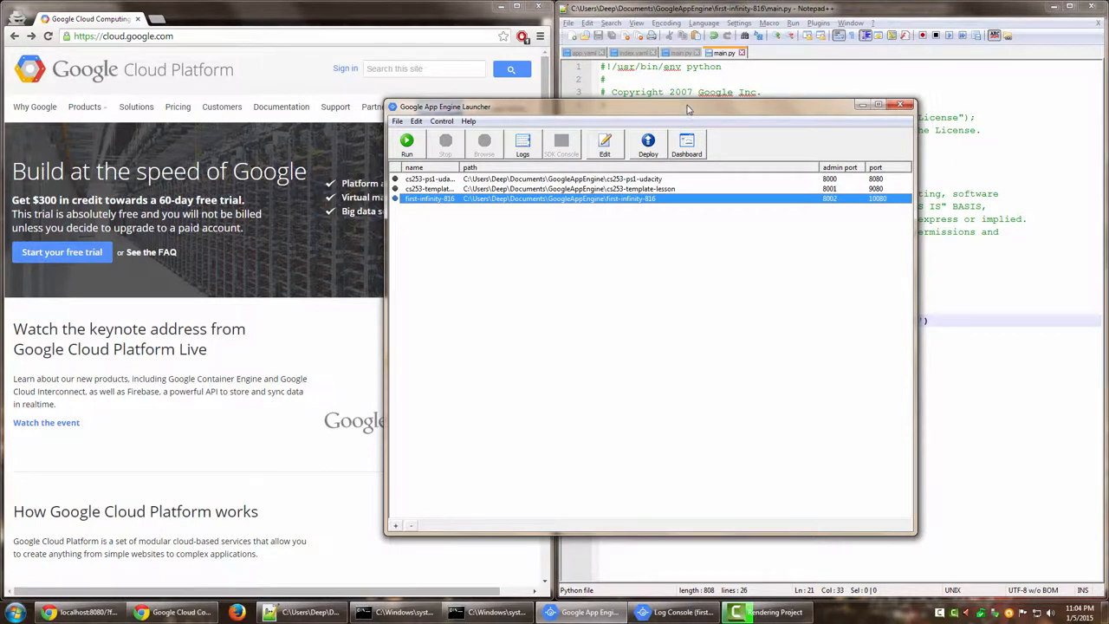
pyautogui.moveTo(674, 140)
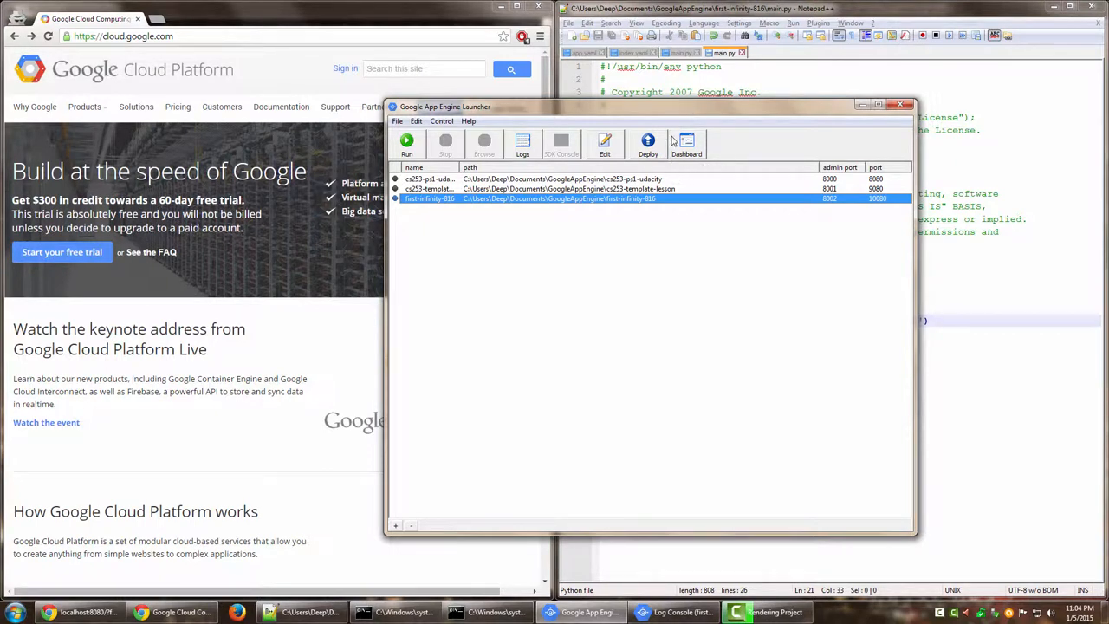
pyautogui.moveTo(663, 160)
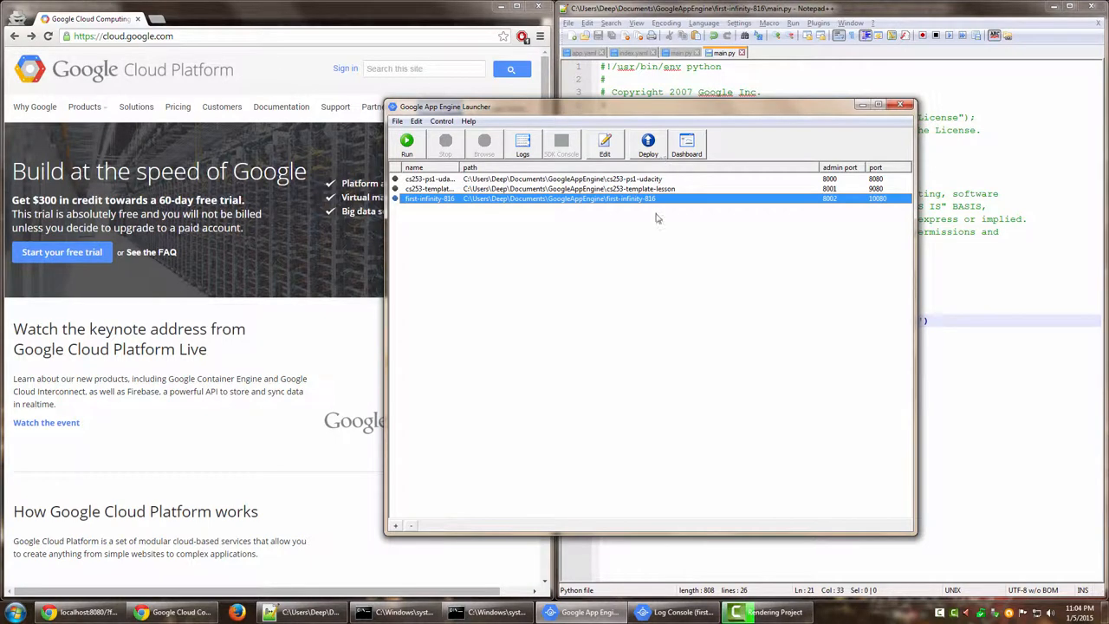
pyautogui.moveTo(468, 204)
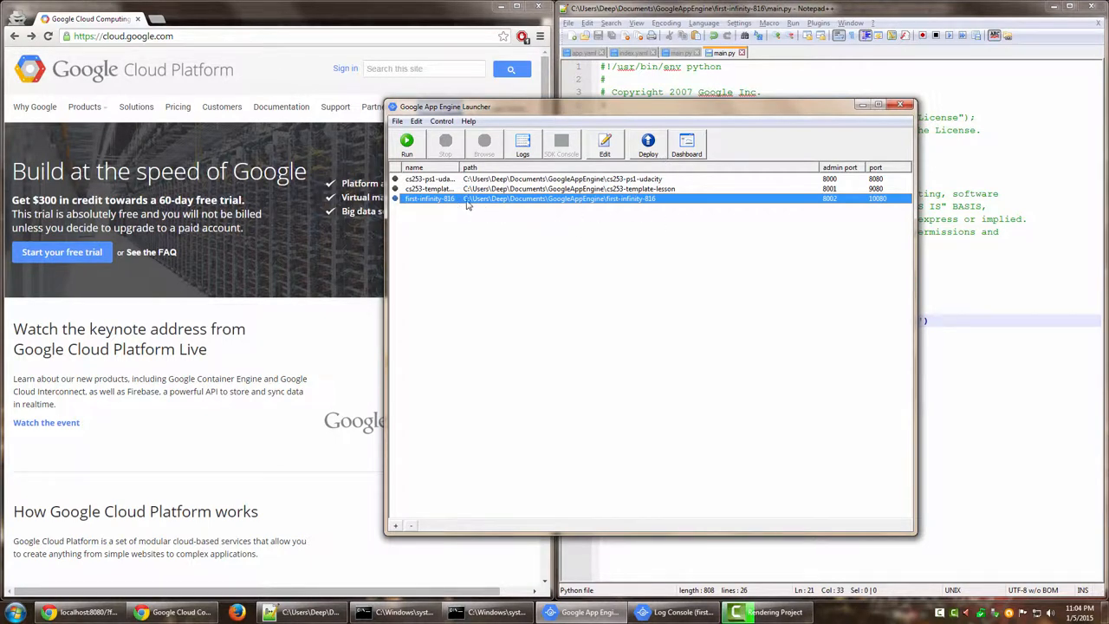
pyautogui.moveTo(518, 206)
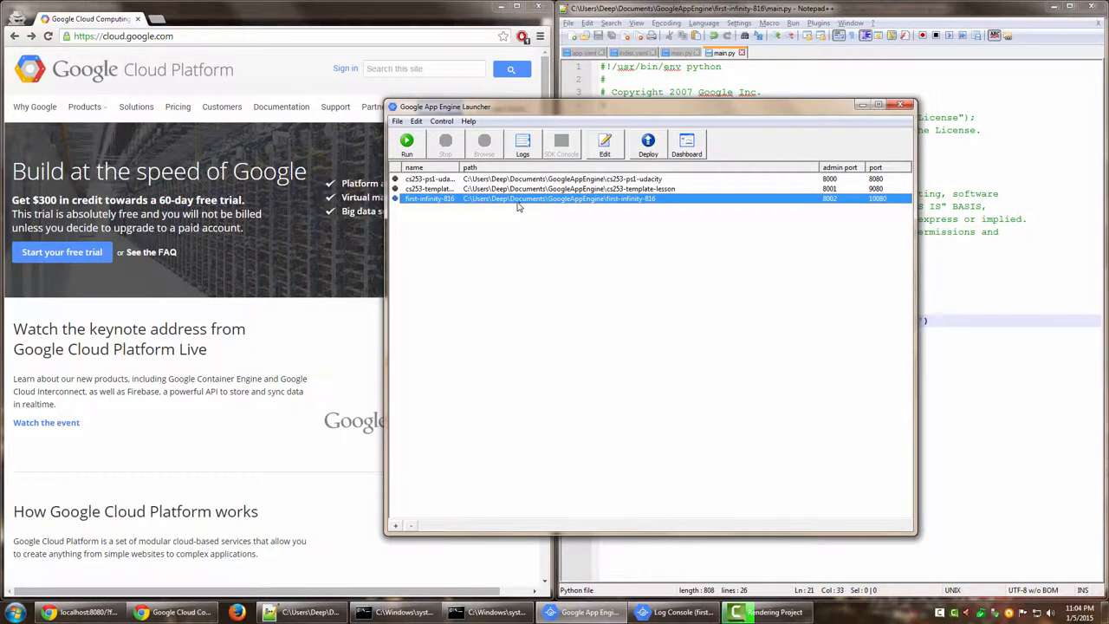
pyautogui.moveTo(594, 208)
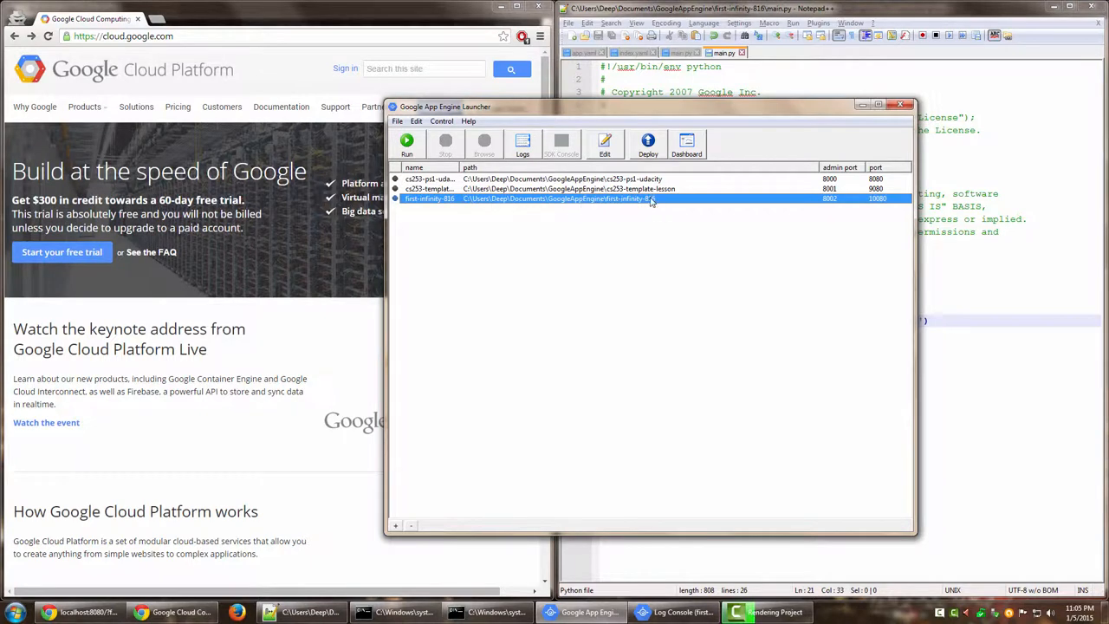
pyautogui.moveTo(632, 206)
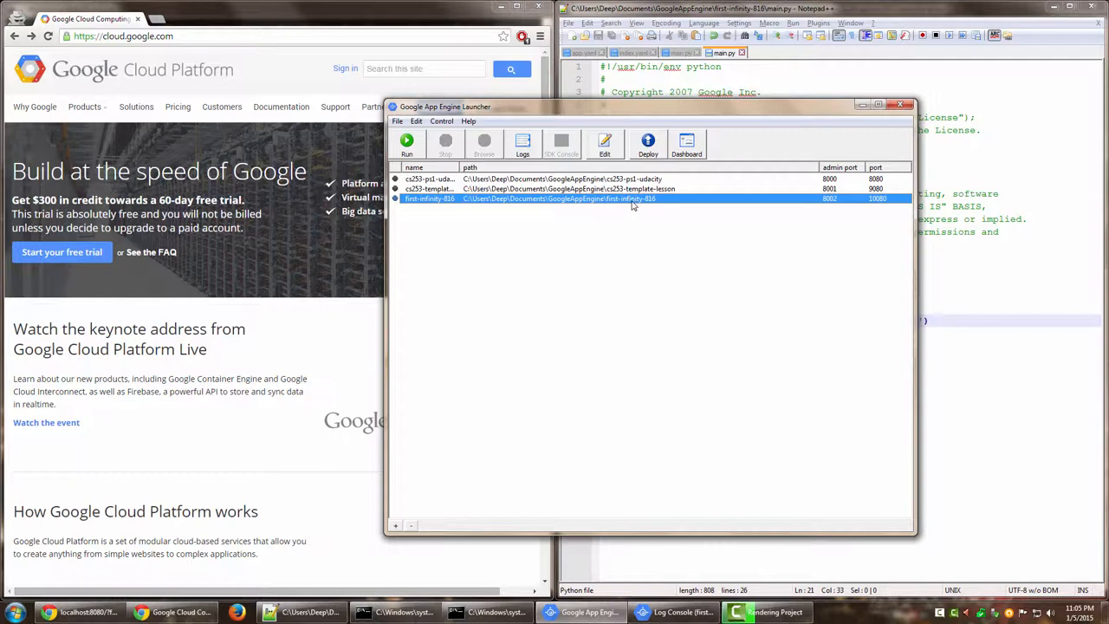
pyautogui.moveTo(634, 205)
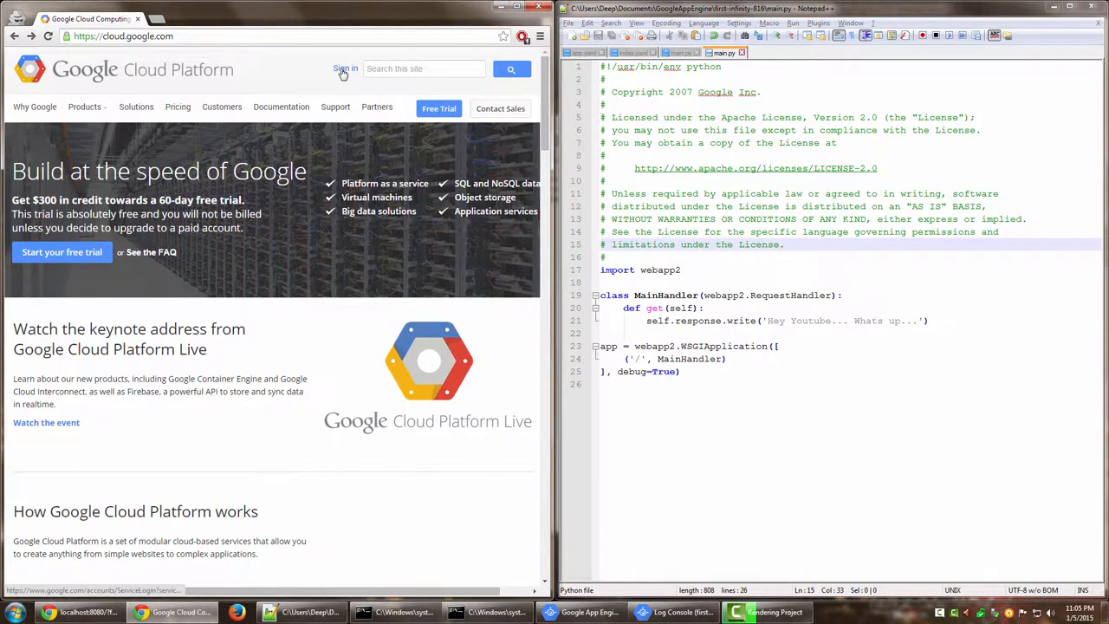
# Step: Sign in to the Google account by submitting the account password
pyautogui.click(345, 70)
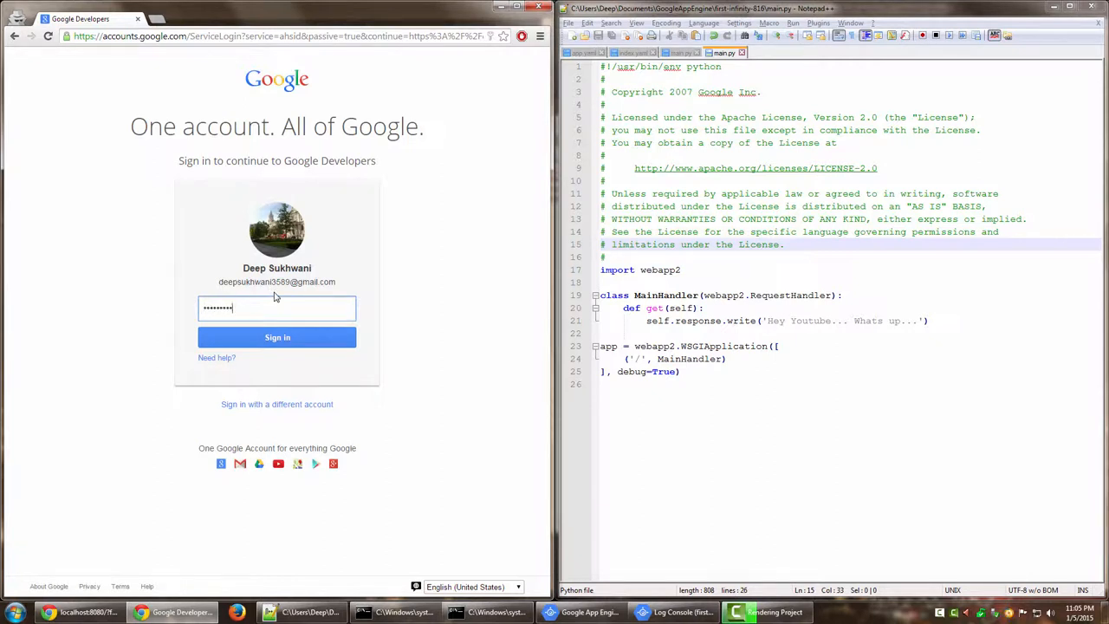
pyautogui.click(277, 336)
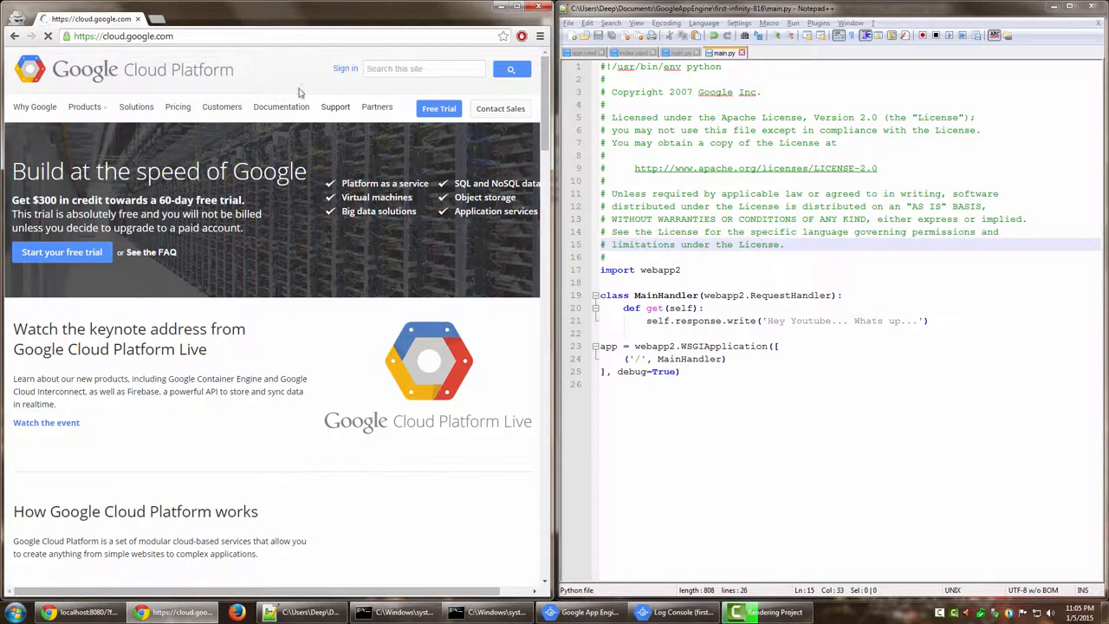
pyautogui.moveTo(308, 72)
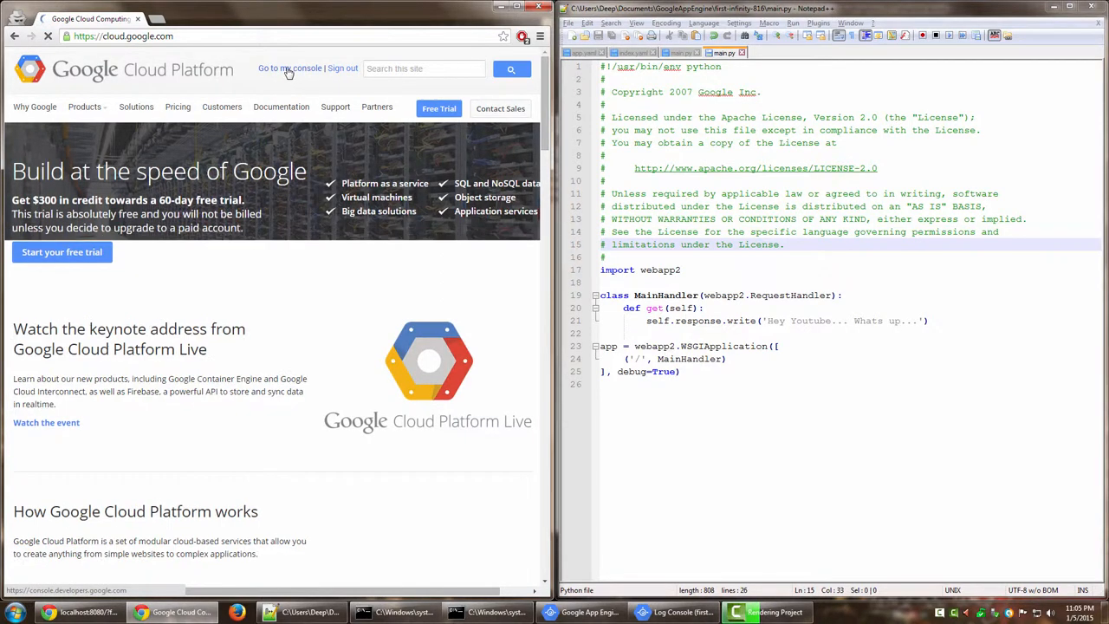
# Step: From the developer console, reach the first-infinity-816 project's Billing & settings page
pyautogui.click(286, 67)
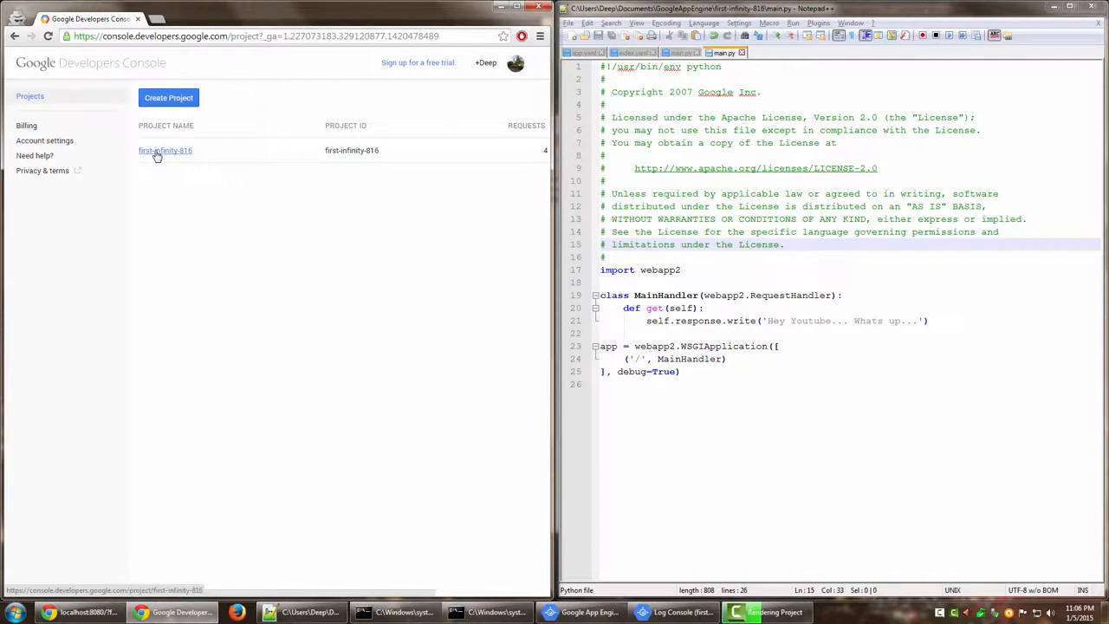
pyautogui.click(165, 149)
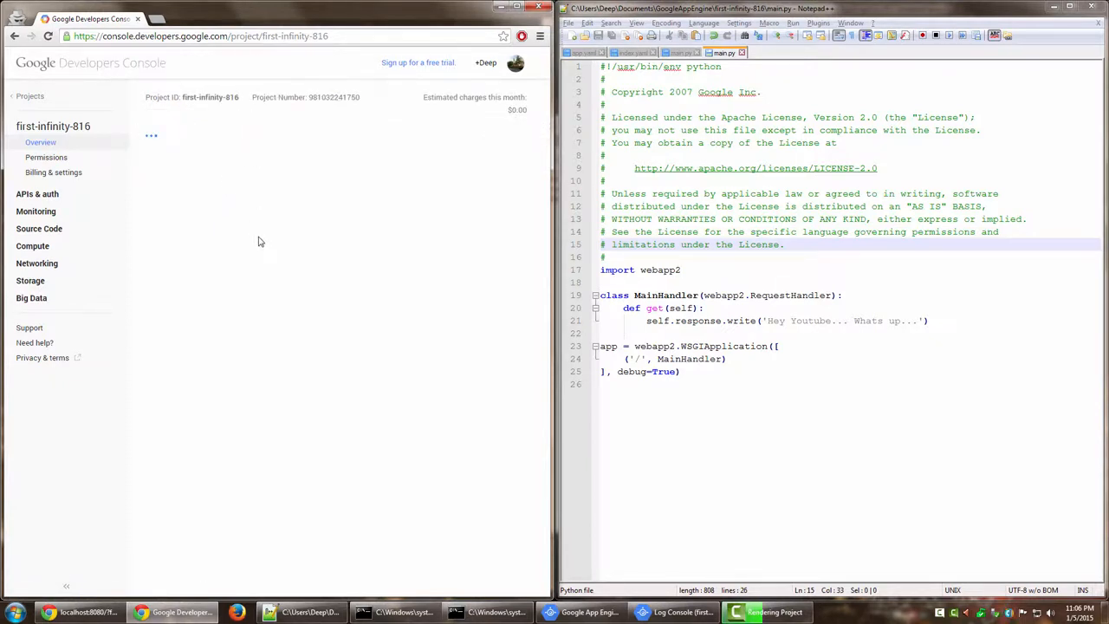
pyautogui.click(52, 171)
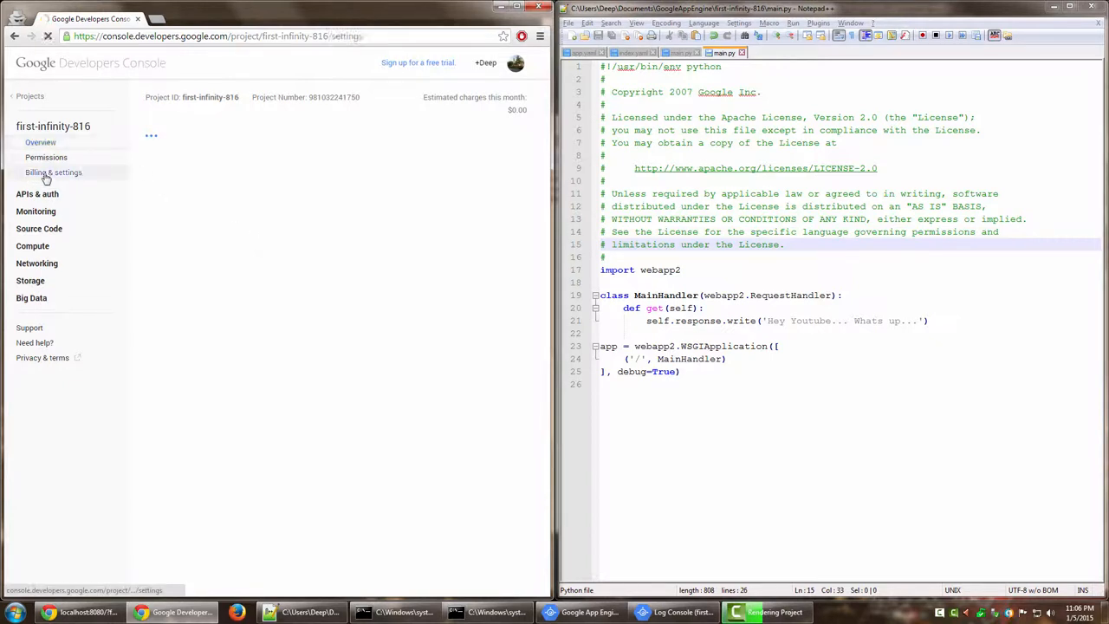
pyautogui.click(52, 171)
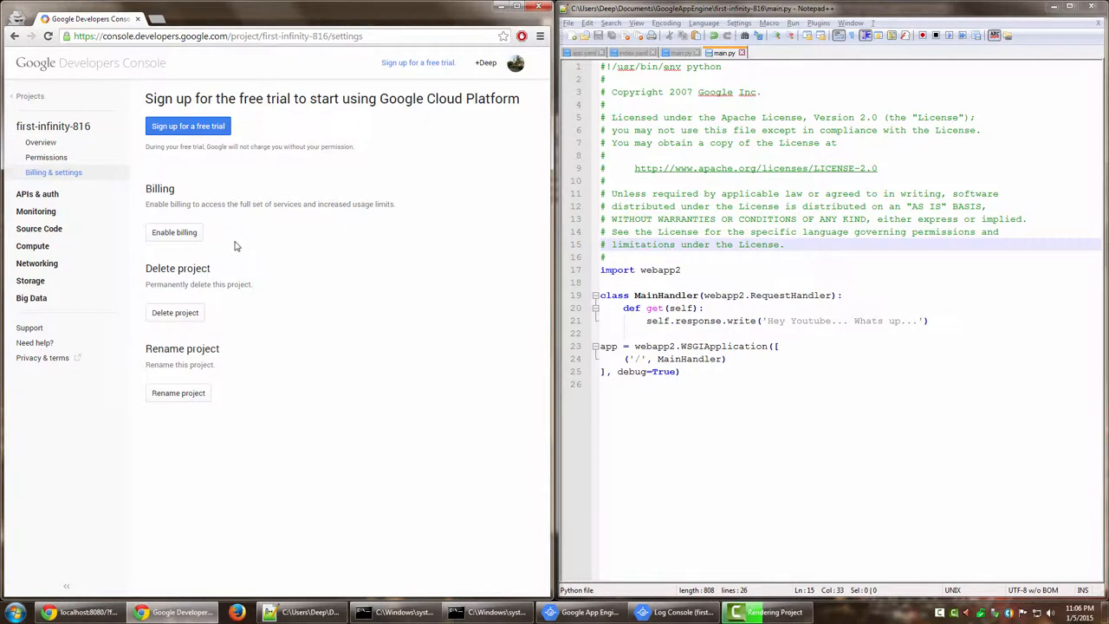
pyautogui.moveTo(173, 312)
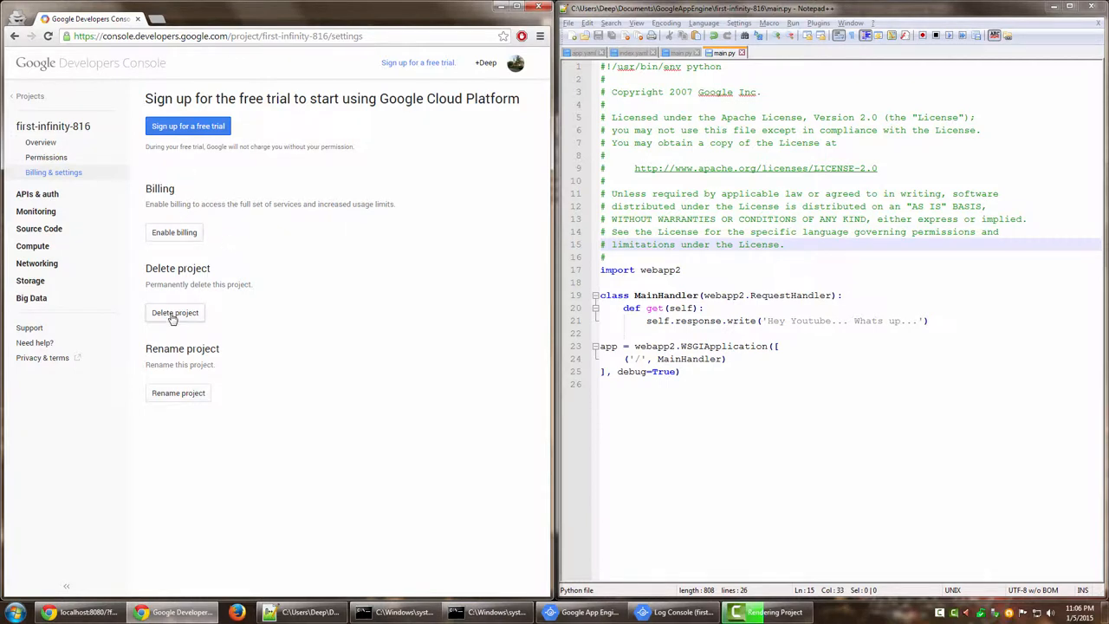
# Step: Delete the project, confirming with the typed project ID 'first-infinity-816'
pyautogui.click(173, 312)
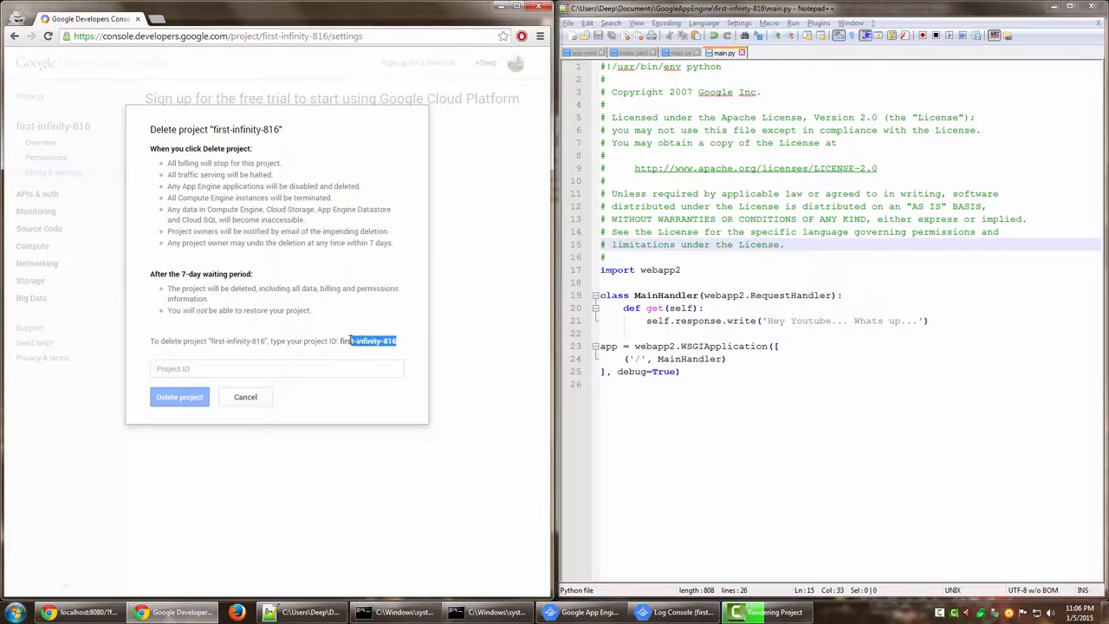
pyautogui.click(277, 367)
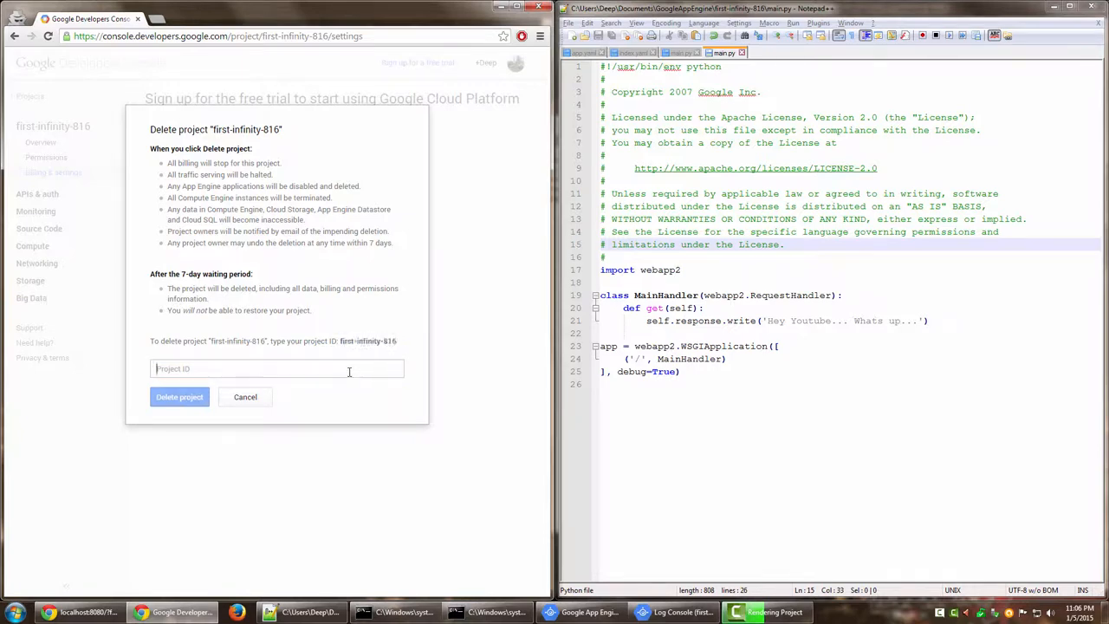
pyautogui.write('first-infinity-816')
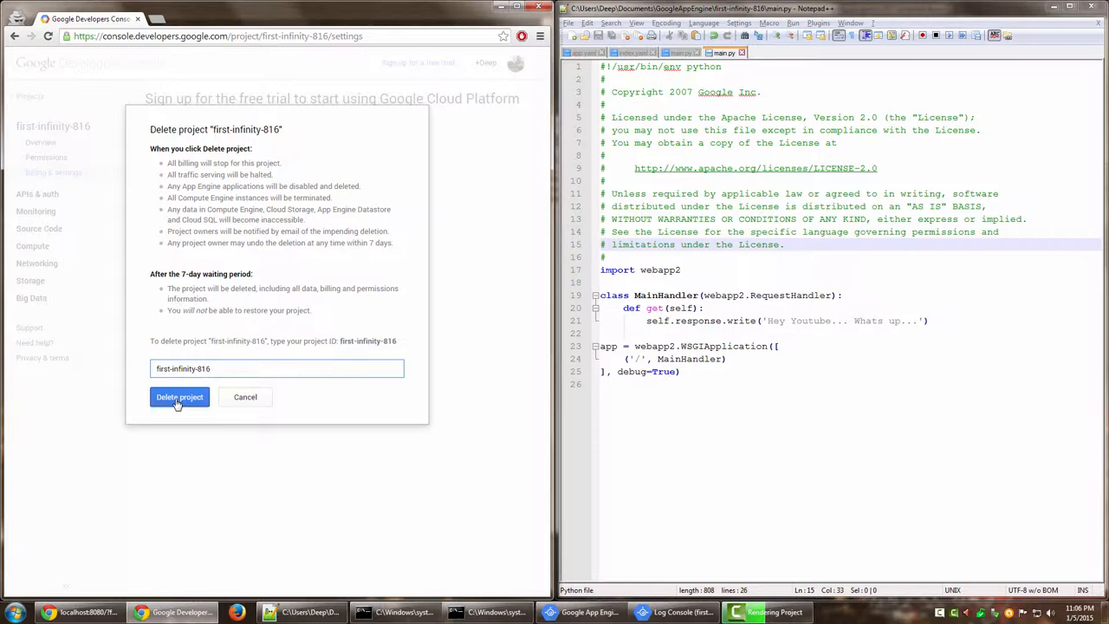
pyautogui.moveTo(215, 350)
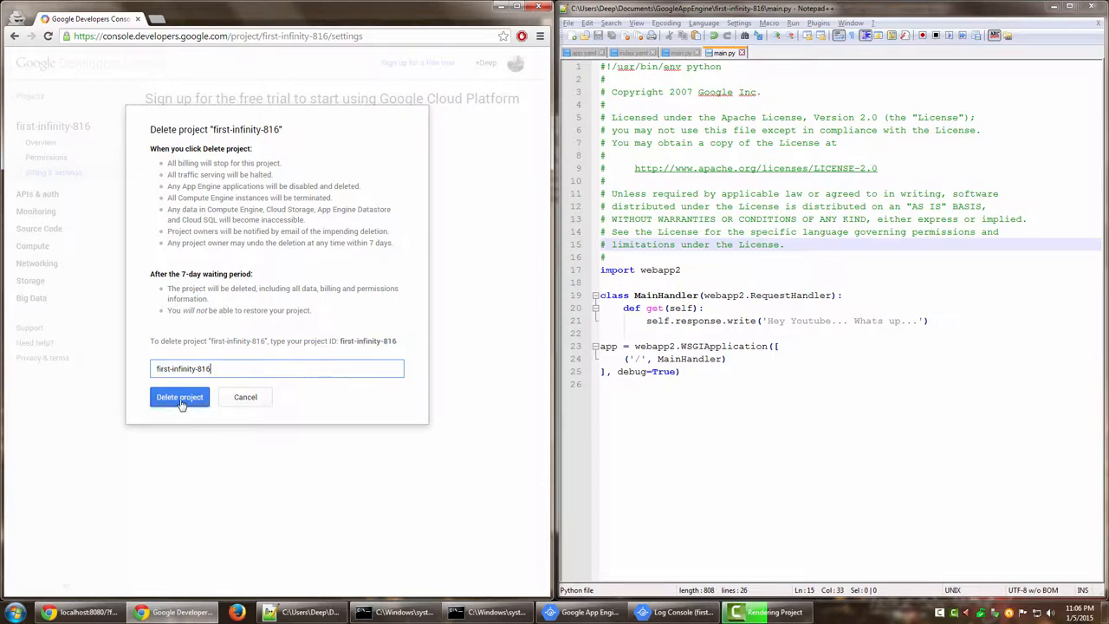
pyautogui.click(180, 397)
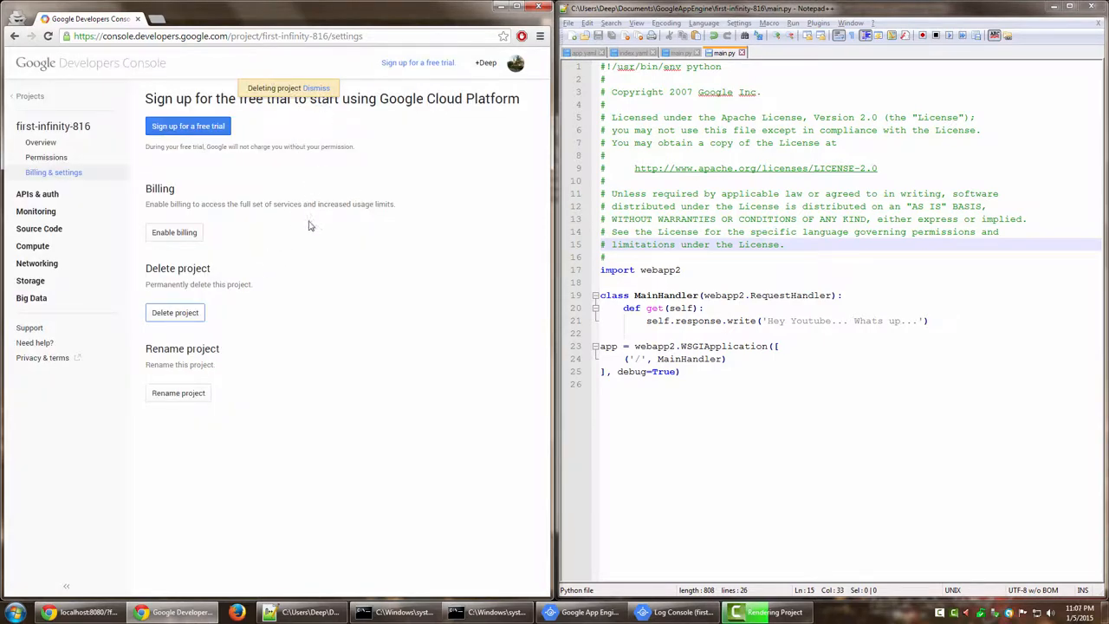
pyautogui.moveTo(313, 268)
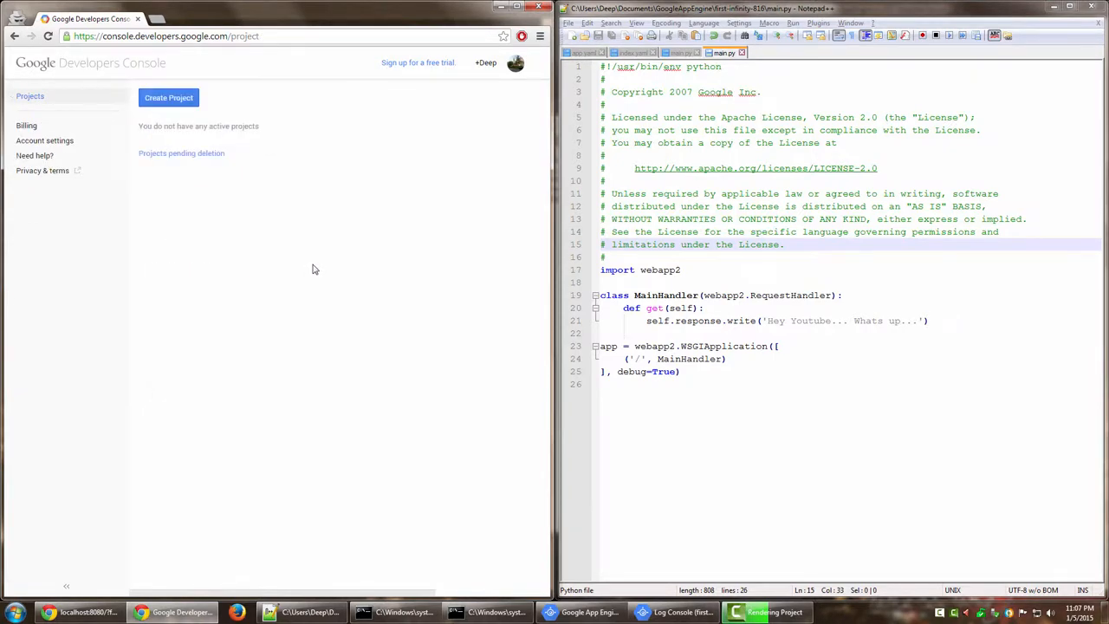
pyautogui.moveTo(380, 152)
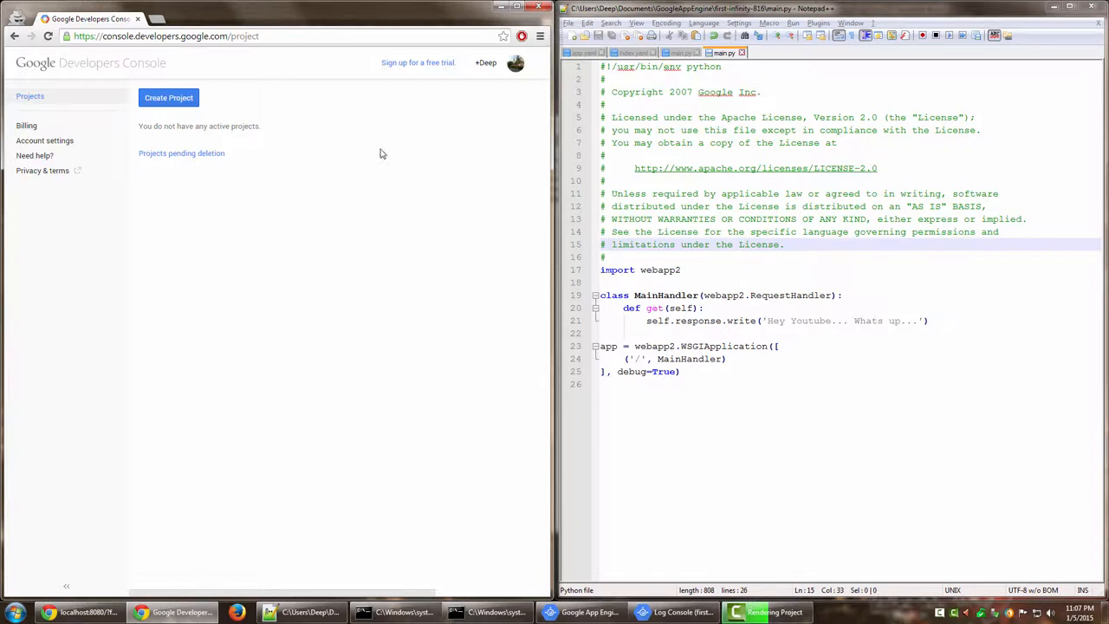
pyautogui.moveTo(29, 97)
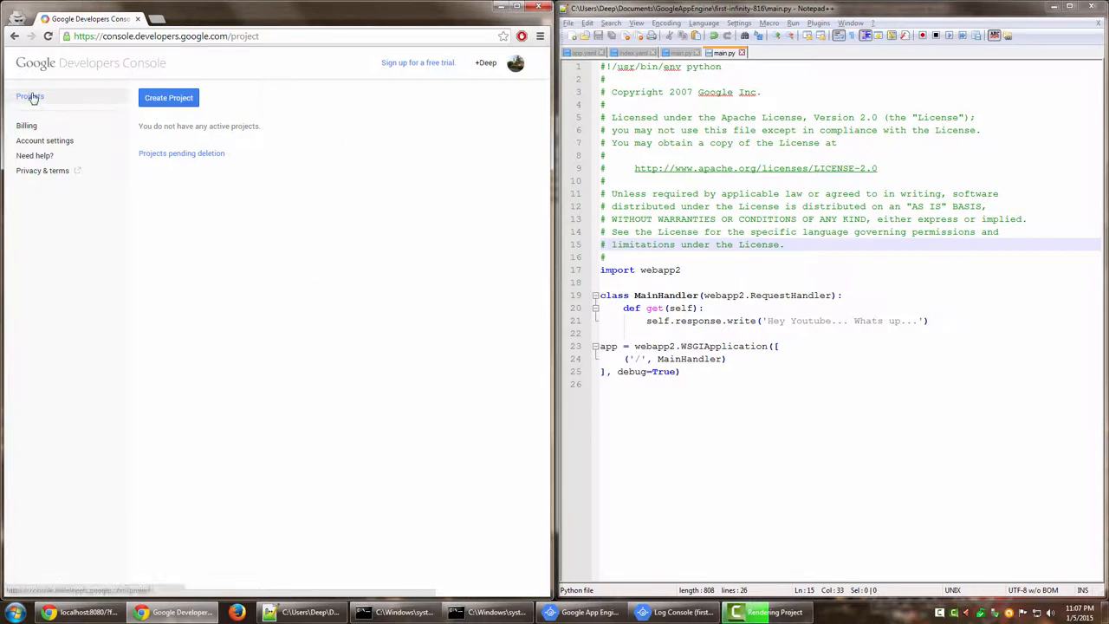
# Step: Mark first-infinity-816 under Projects pending deletion, then return to the empty Projects list
pyautogui.click(180, 152)
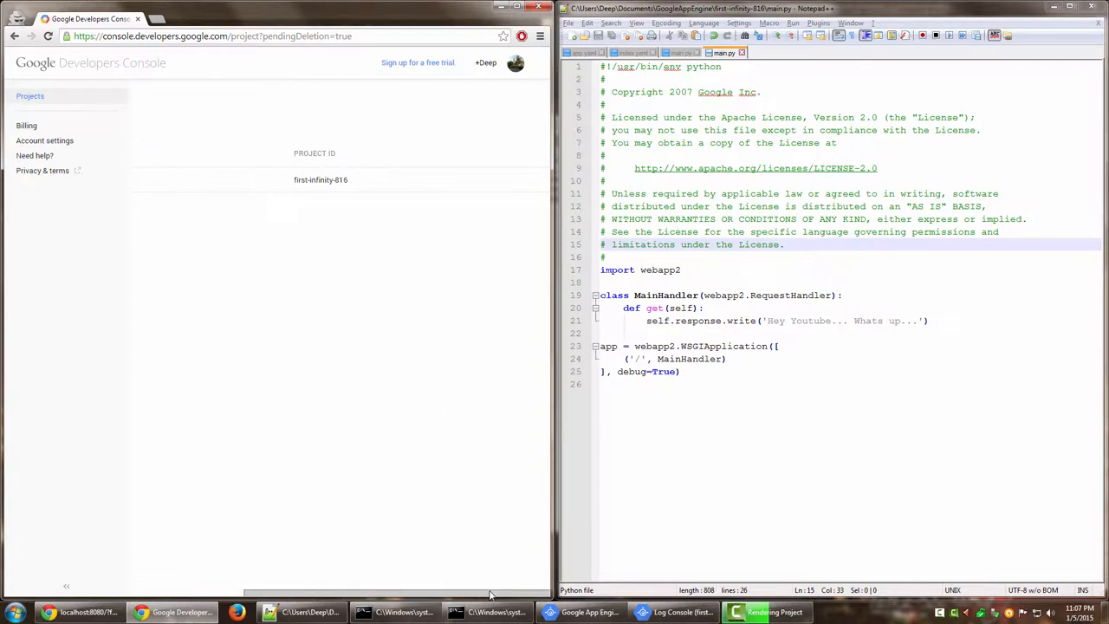
pyautogui.click(318, 178)
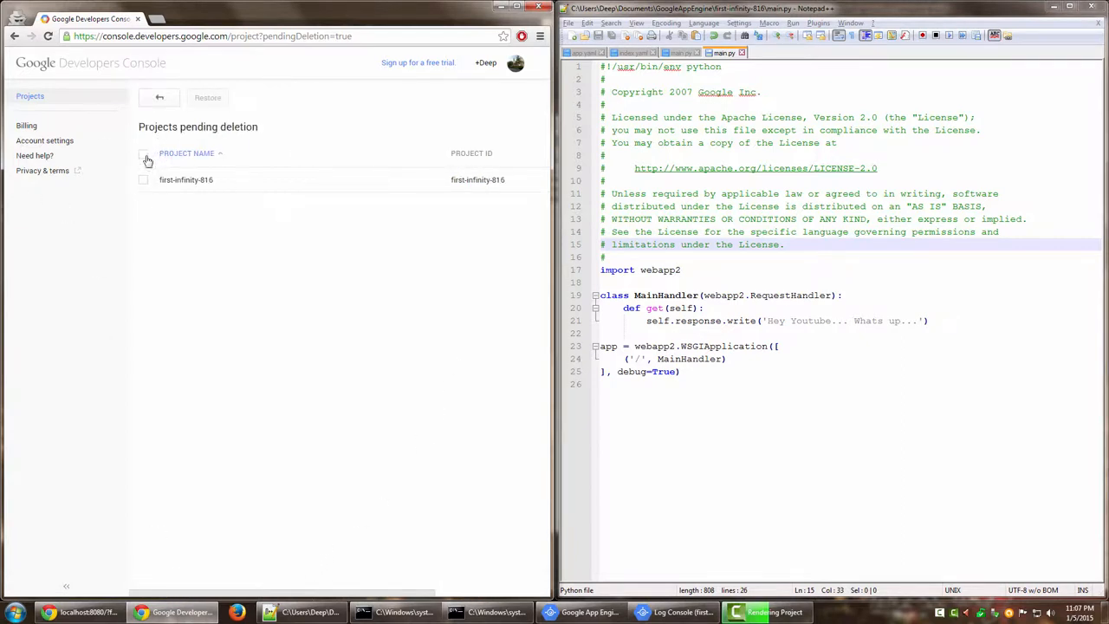
pyautogui.click(144, 152)
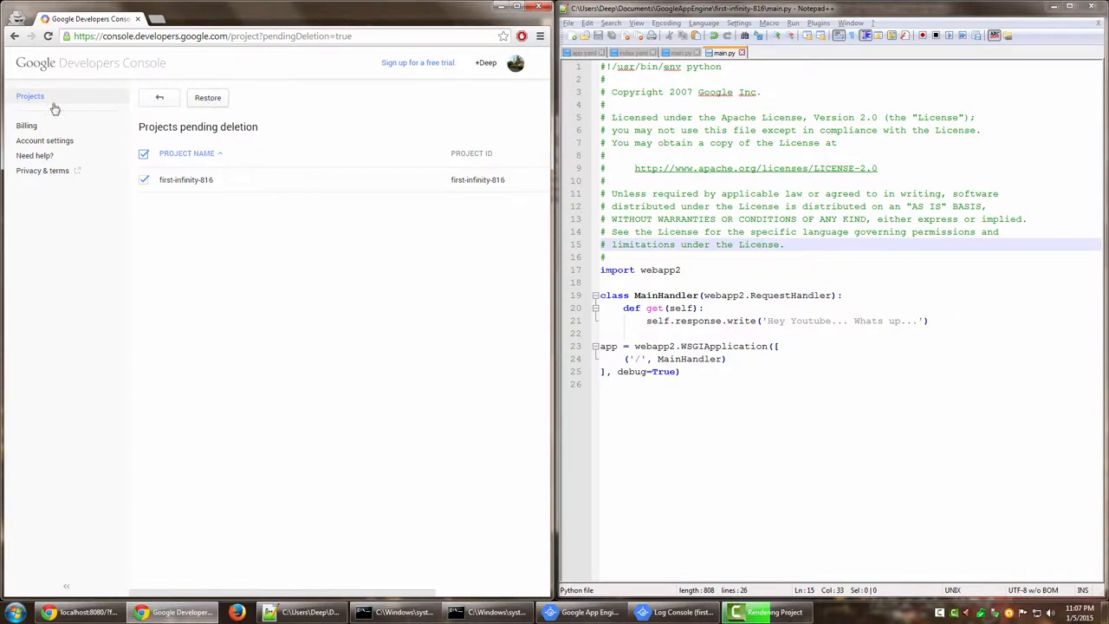
pyautogui.click(30, 95)
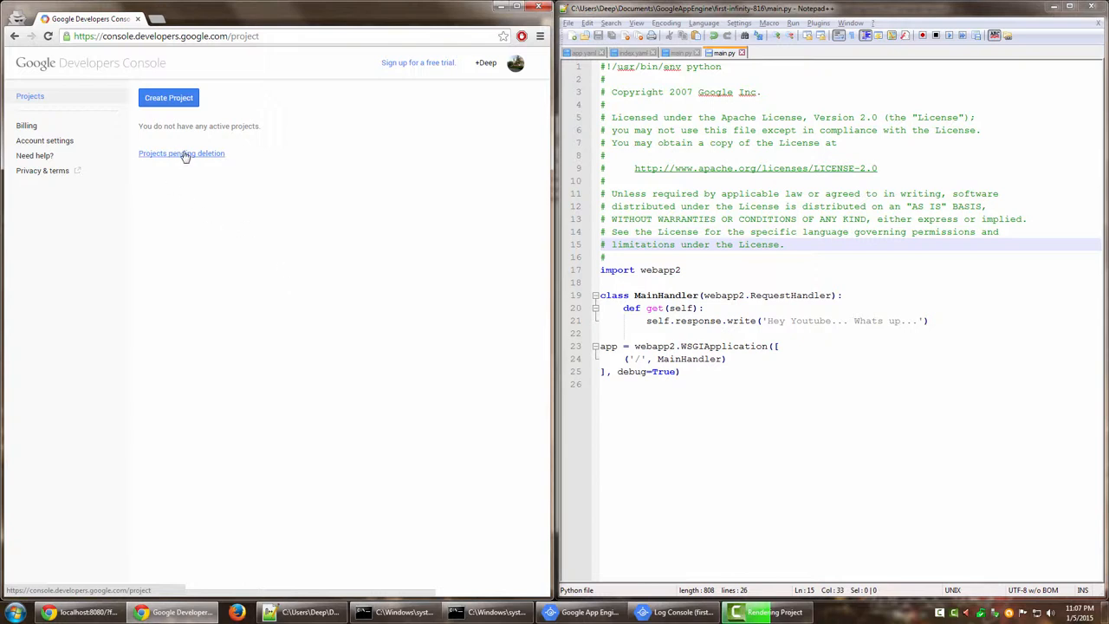
pyautogui.moveTo(388, 157)
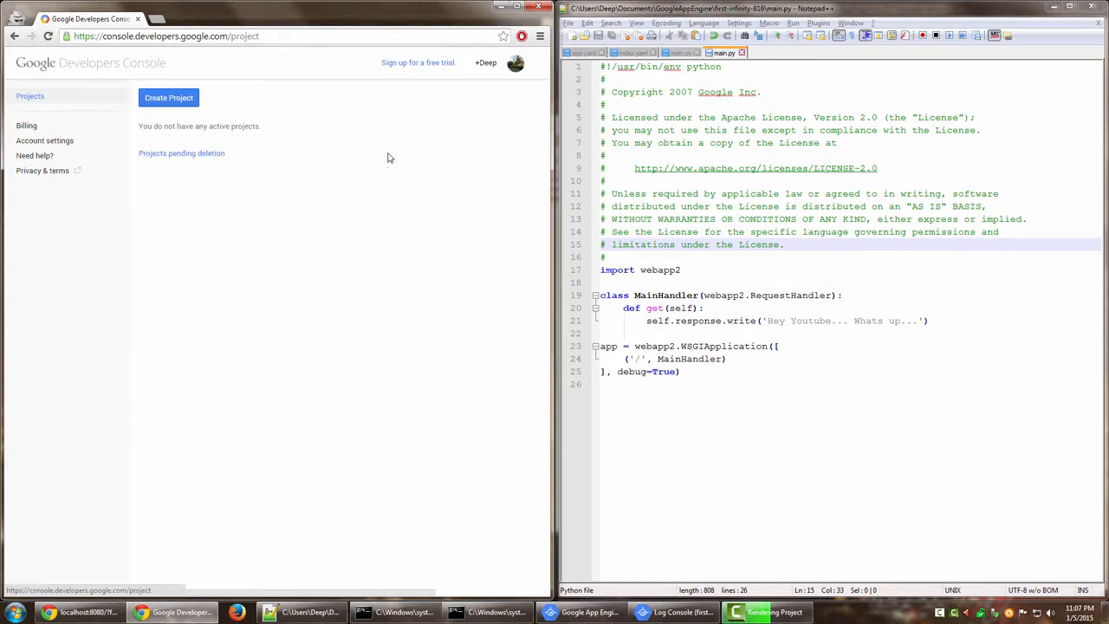